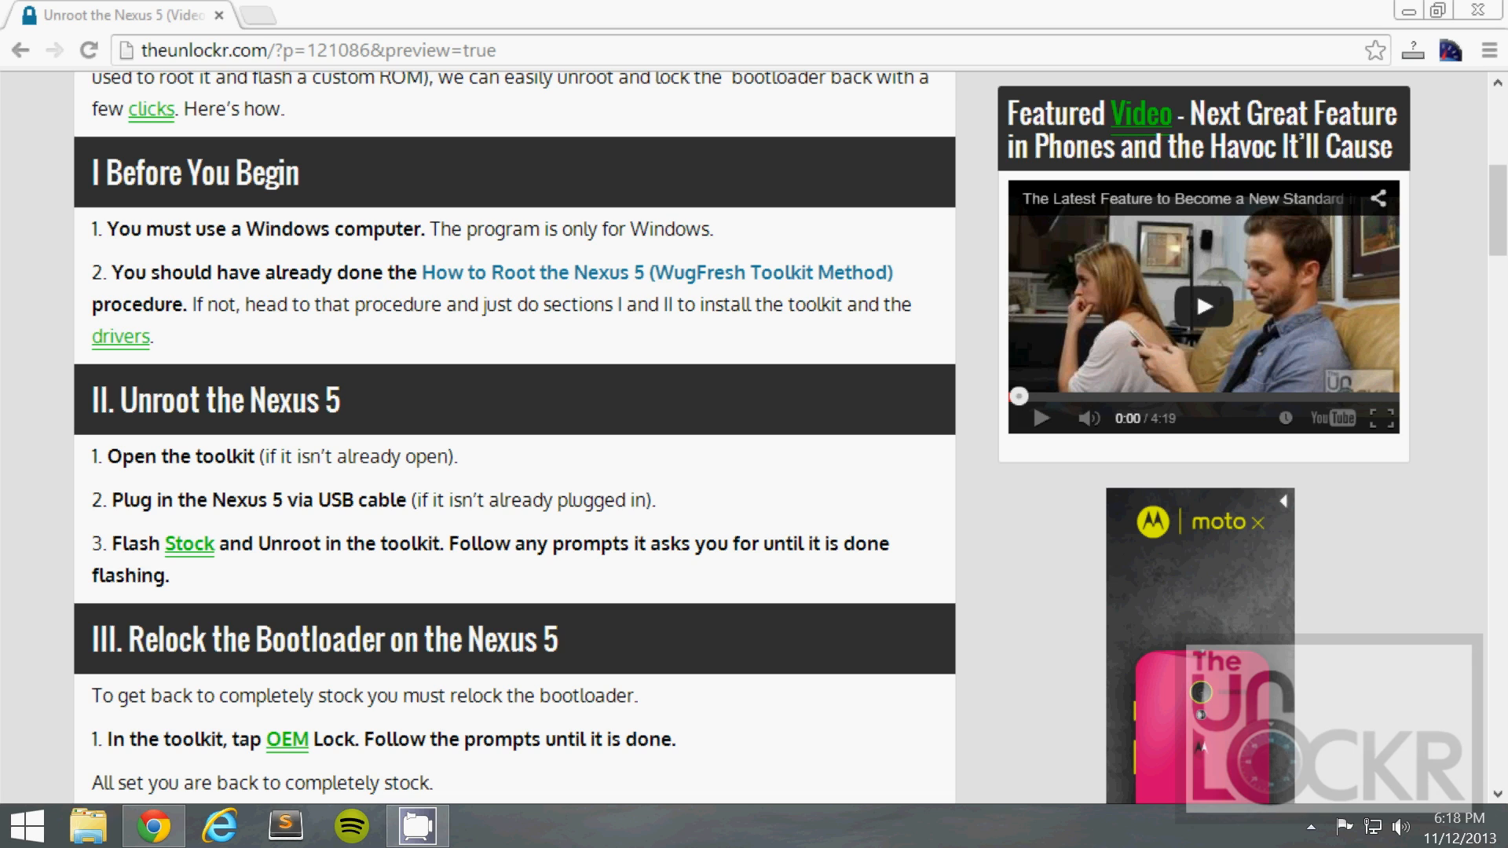
{"action": "mouse_move", "coordinate": [785, 299]}
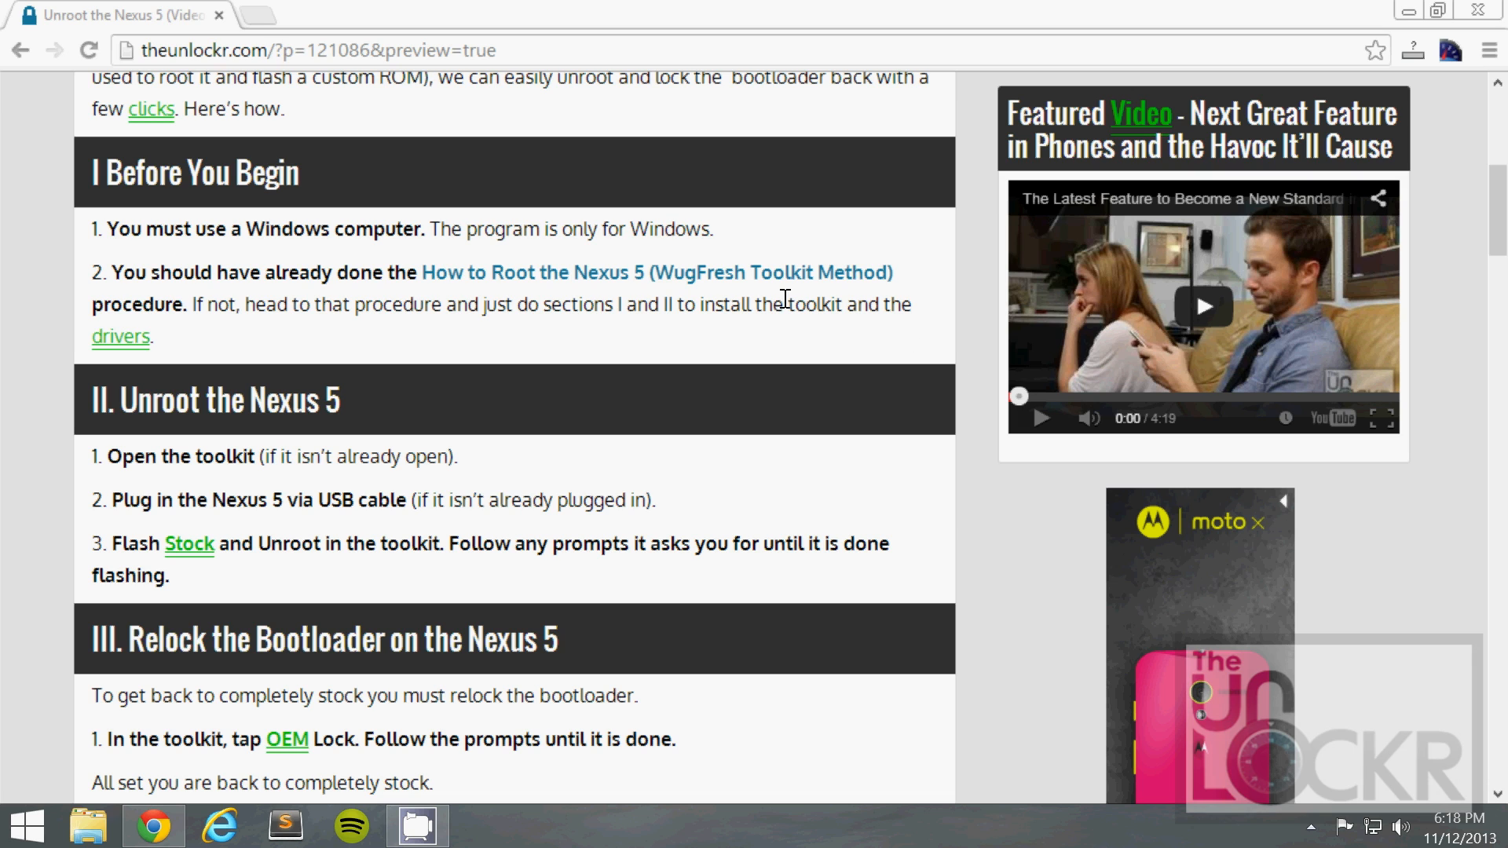
{"action": "mouse_move", "coordinate": [656, 271]}
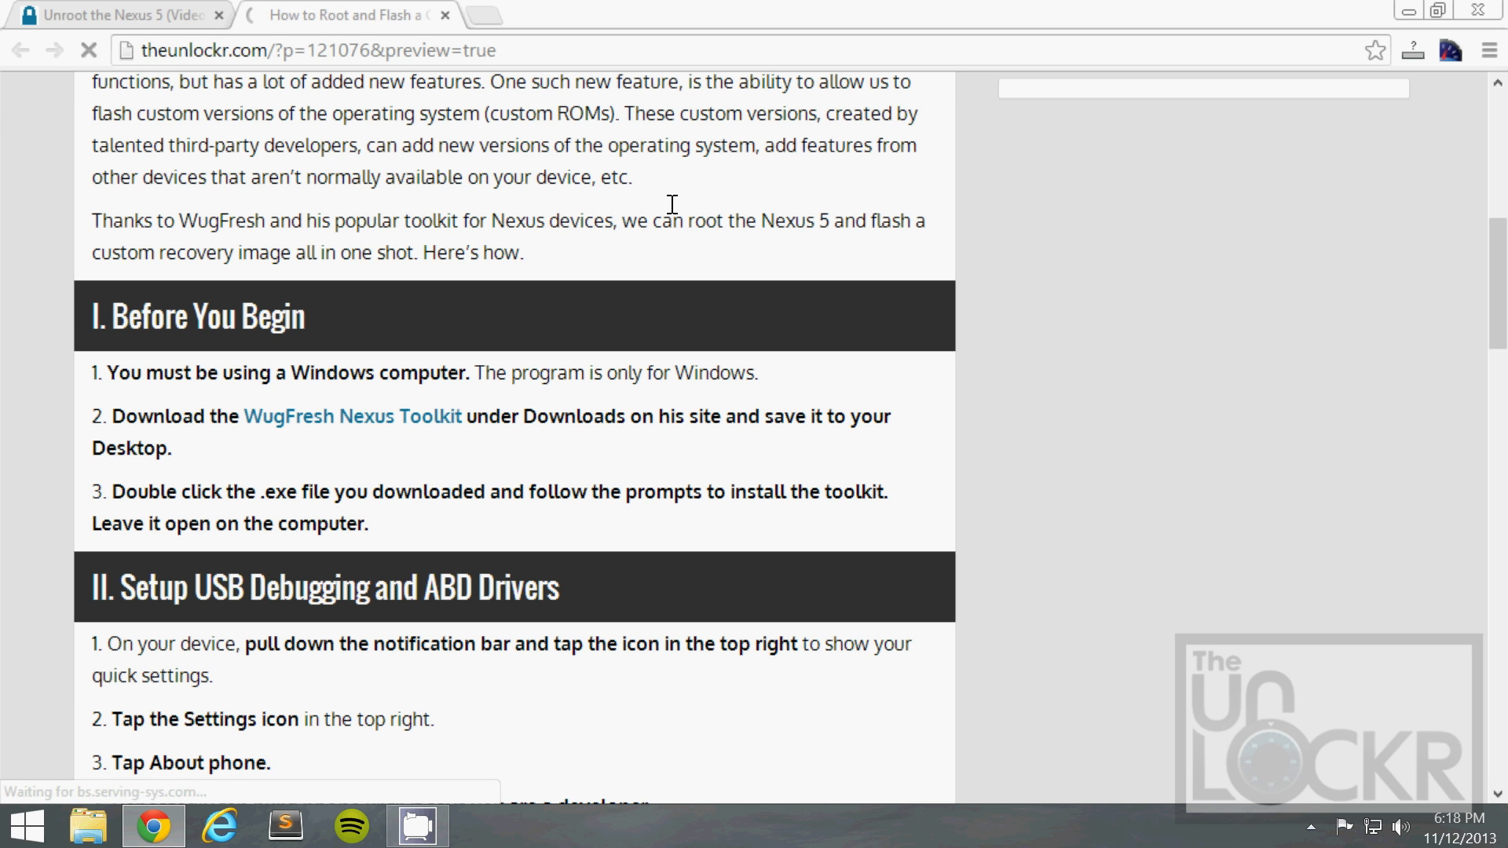
- Review section II of the root guide, close its tab, and return to the Unroot the Nexus 5 section
{"action": "scroll", "scroll_direction": "down", "scroll_amount": 3}
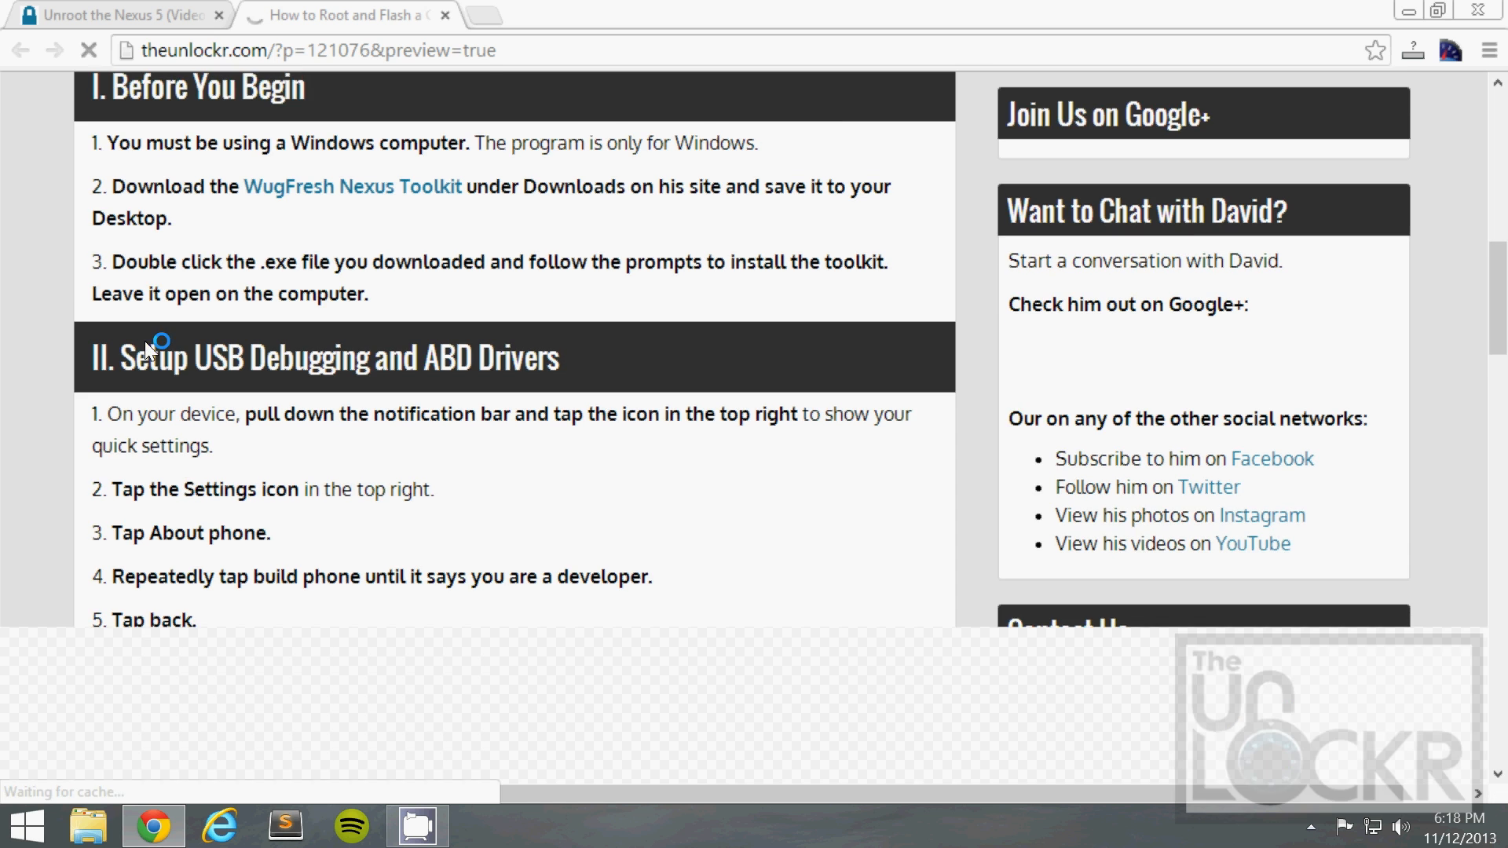
{"action": "scroll", "scroll_direction": "down", "scroll_amount": 3}
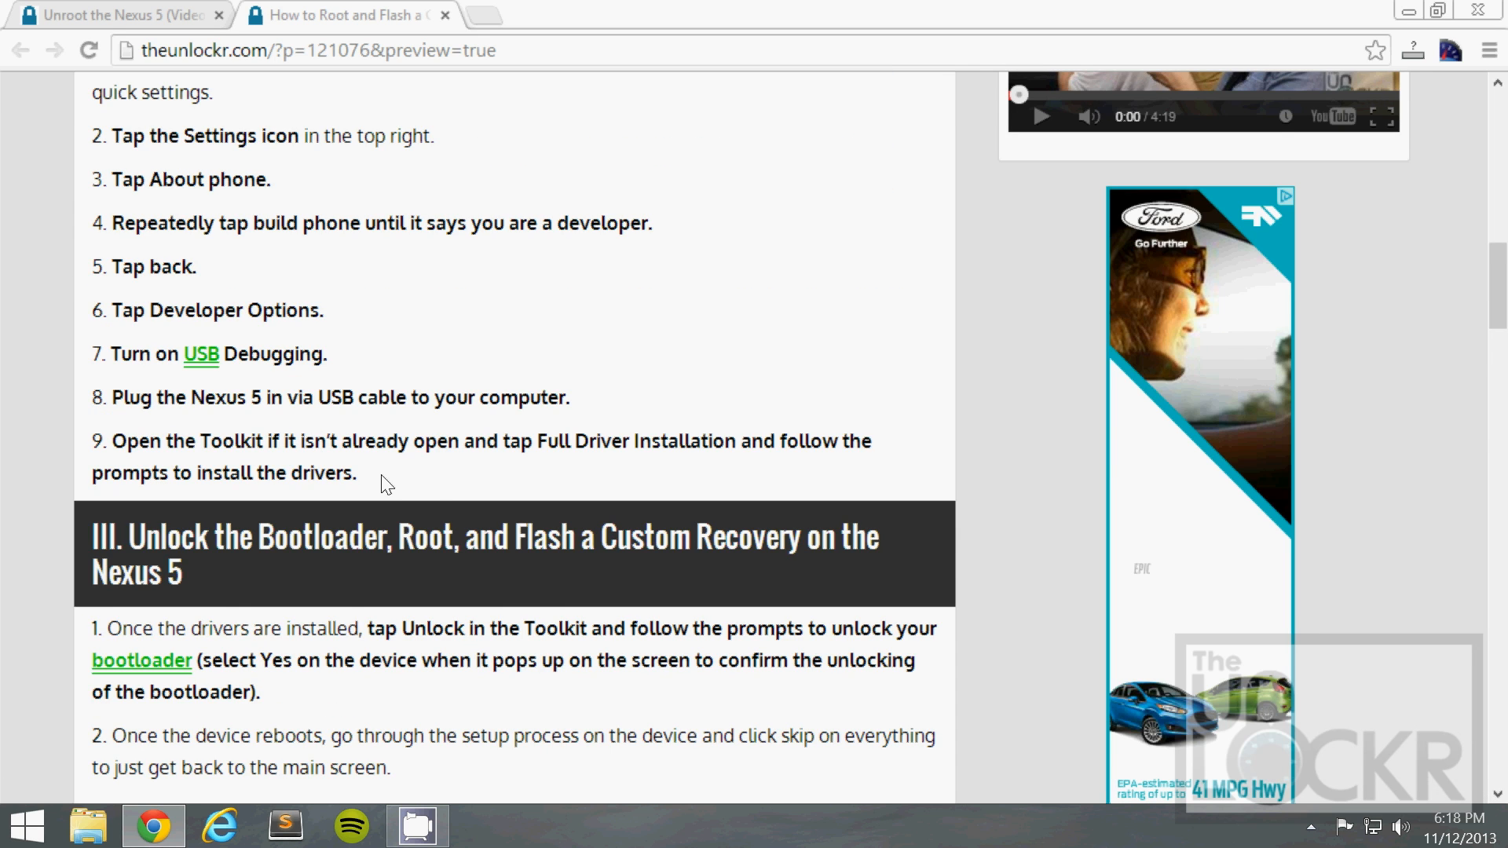
{"action": "scroll", "scroll_direction": "up", "scroll_amount": 3}
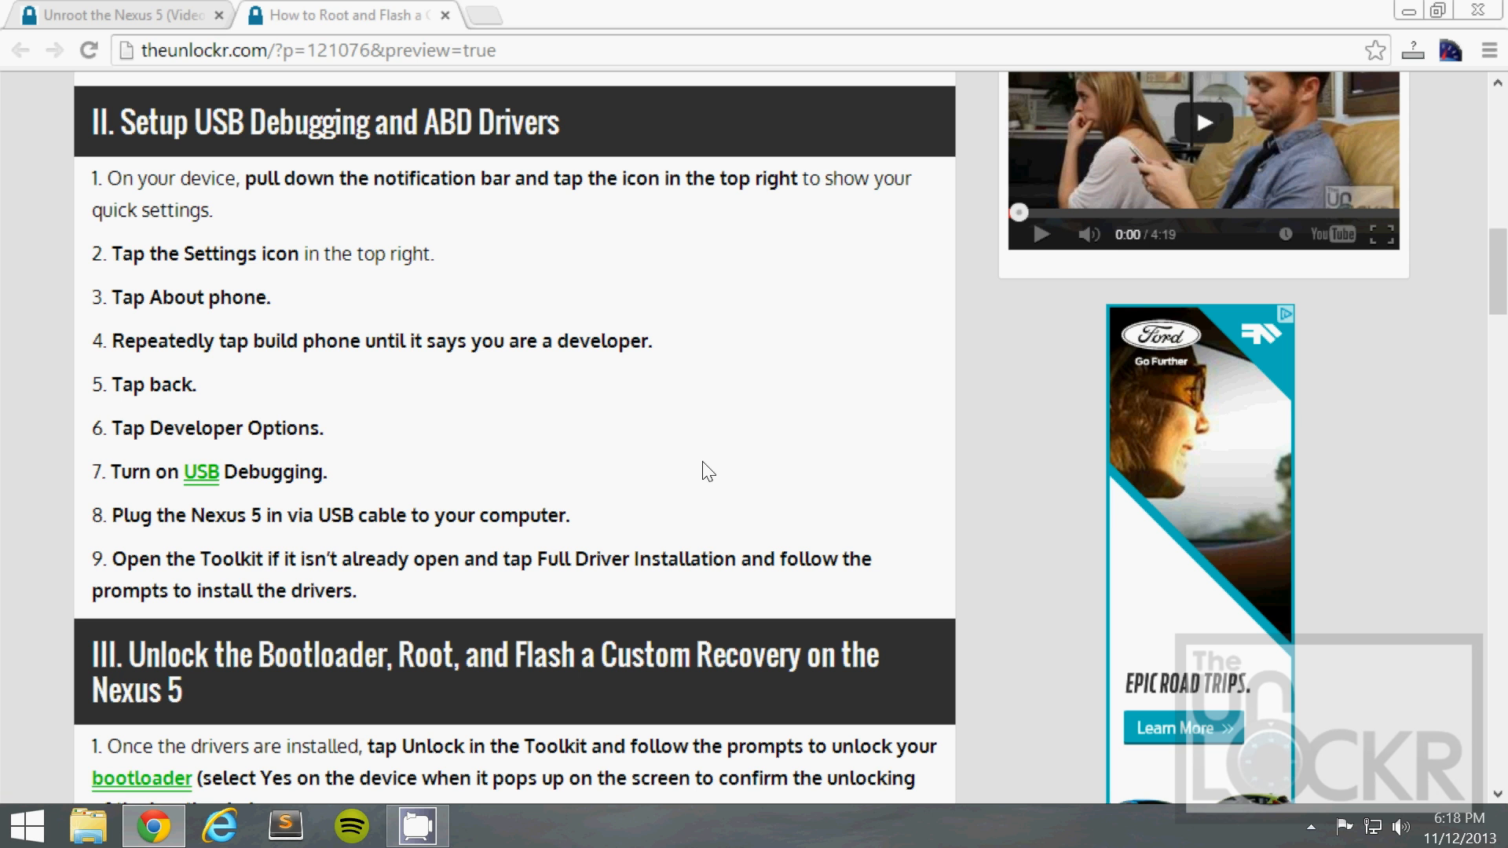
{"action": "mouse_move", "coordinate": [633, 394]}
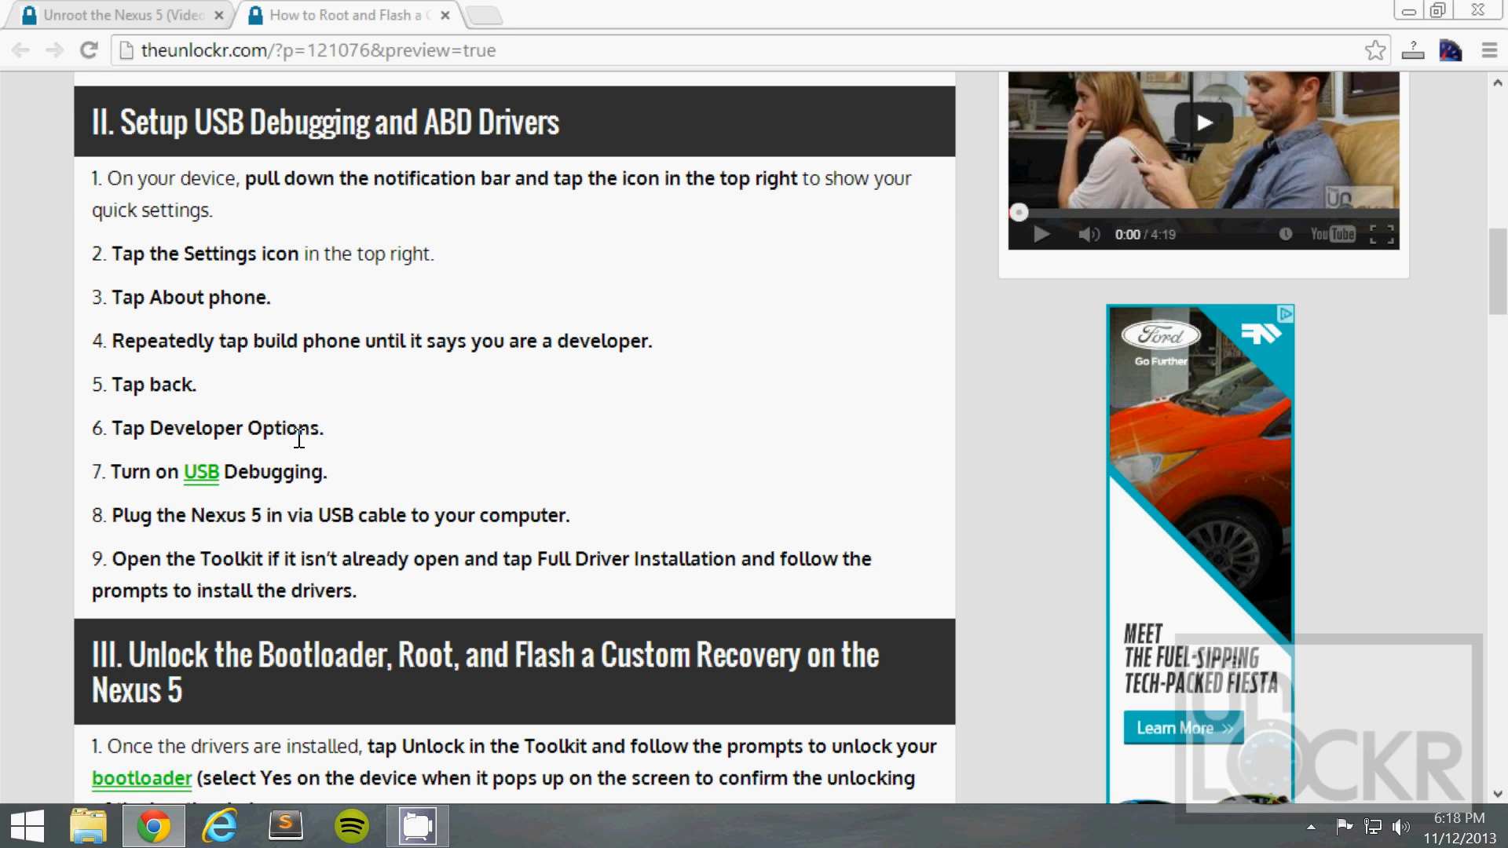
{"action": "left_click", "coordinate": [443, 14]}
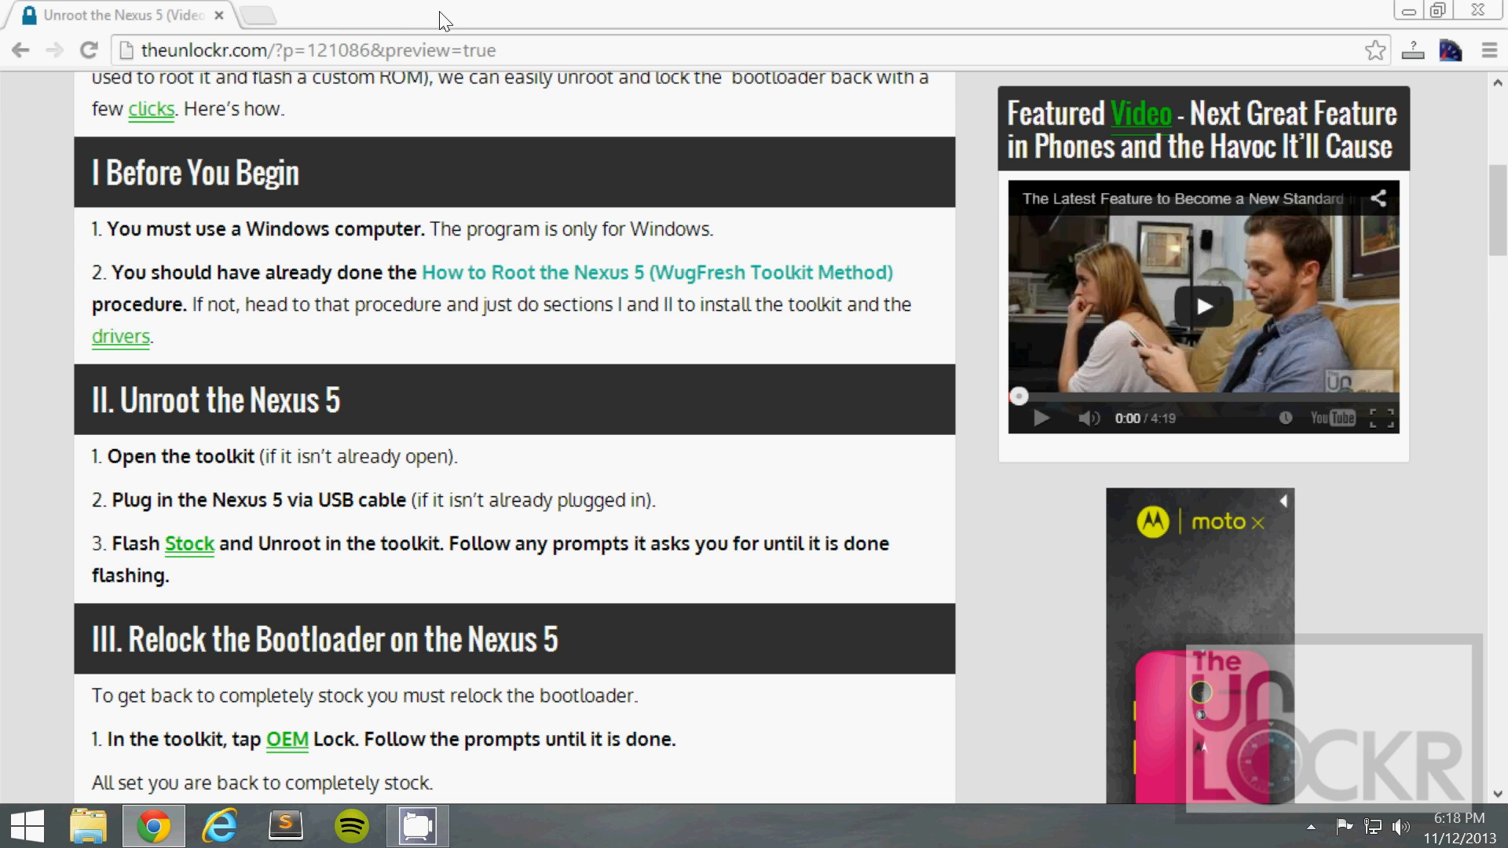
{"action": "scroll", "scroll_direction": "down", "scroll_amount": 3}
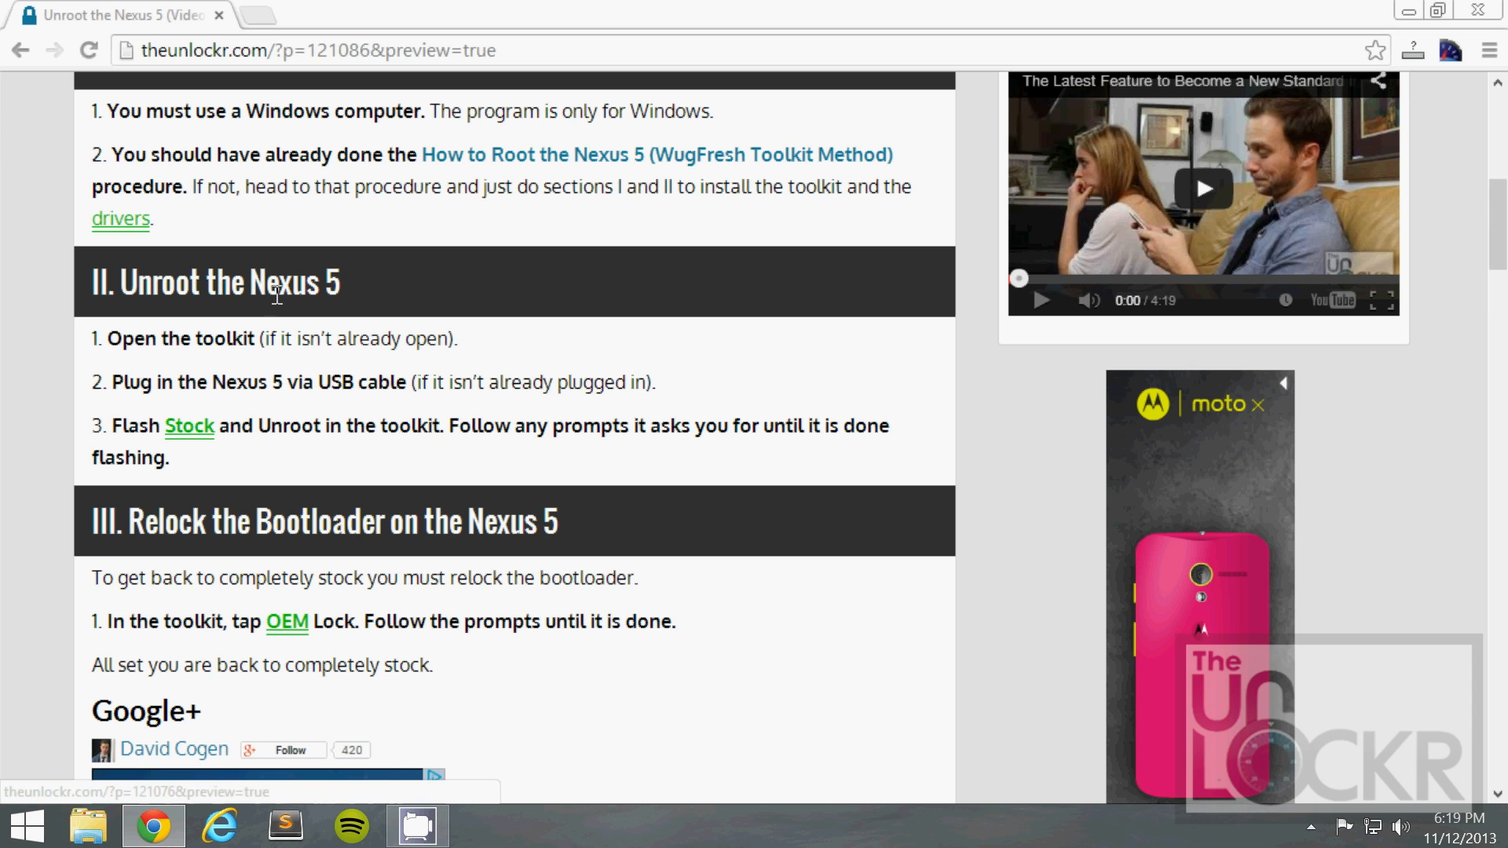